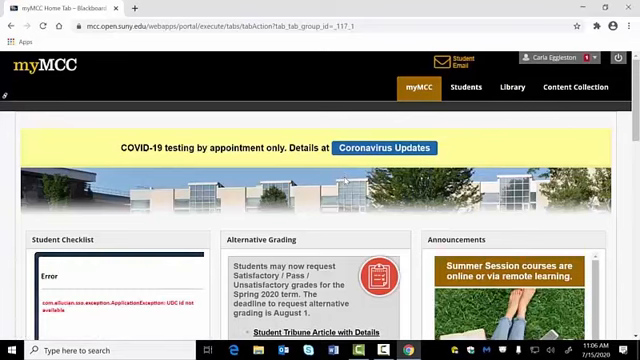
pyautogui.write('www.outlook')
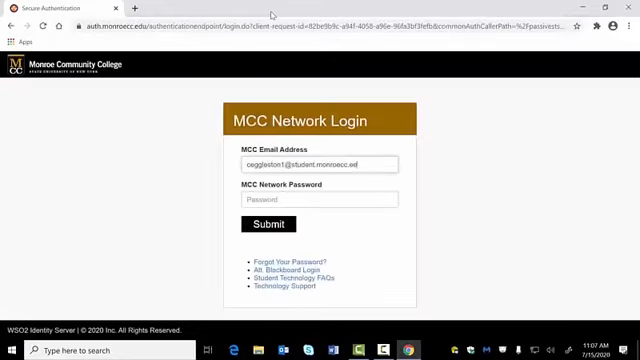
pyautogui.click(260, 224)
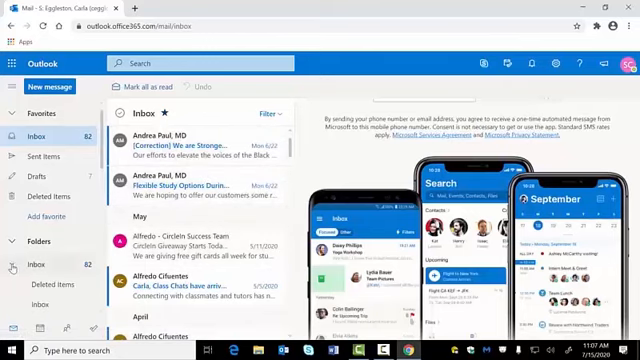
pyautogui.rightClick(38, 264)
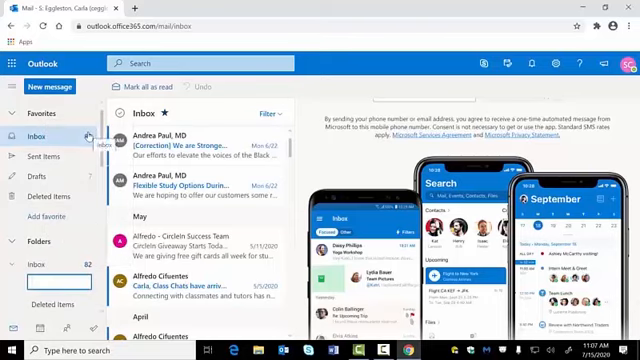
pyautogui.write('A New Folder')
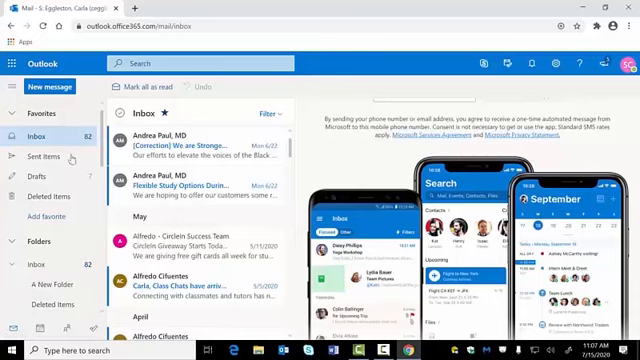
pyautogui.click(200, 176)
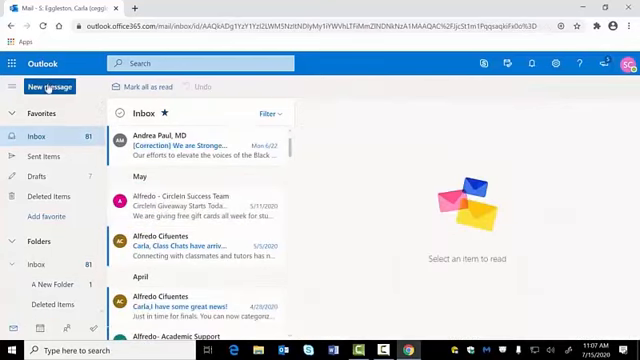
# Start a new message and add the contact 'eggleston' from the Global Address List as recipient.
pyautogui.click(44, 86)
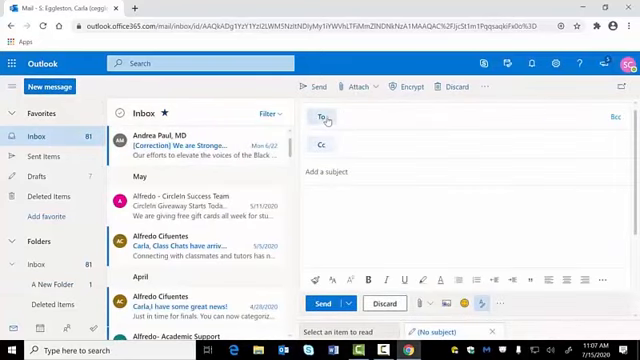
pyautogui.click(324, 118)
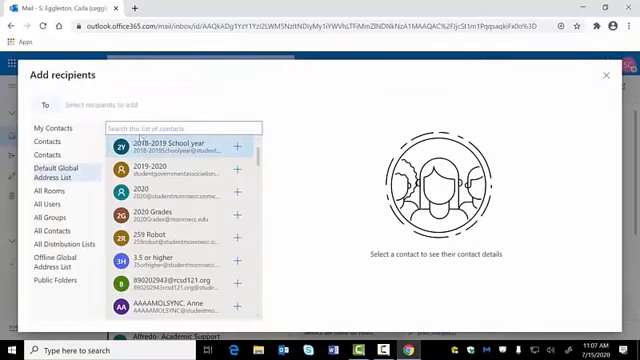
pyautogui.write('eggleston')
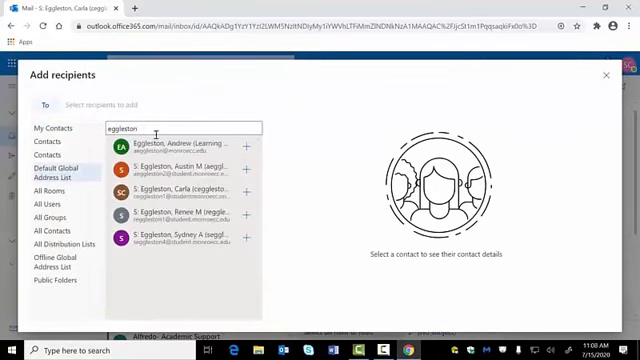
pyautogui.click(248, 152)
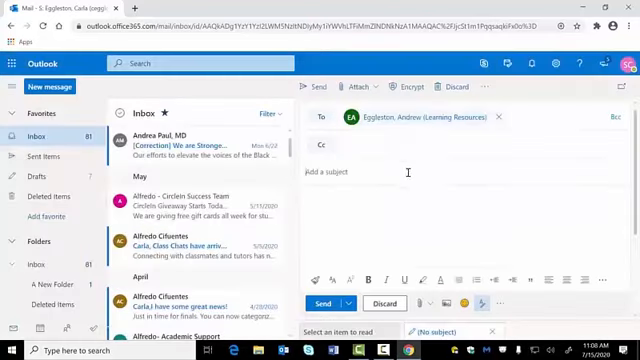
# Enter subject 'homework' and body 'Please find my attached ass...' in the draft.
pyautogui.write('homework')
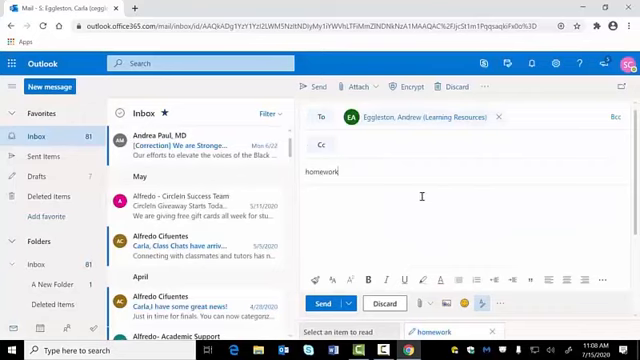
pyautogui.write('Please find my attached assignment.')
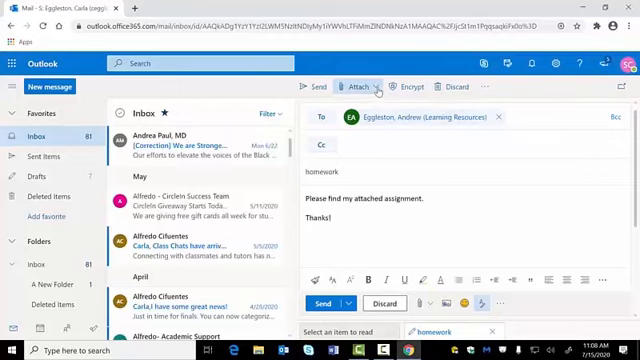
# Attach the orientation document from Documents and send the message.
pyautogui.click(358, 88)
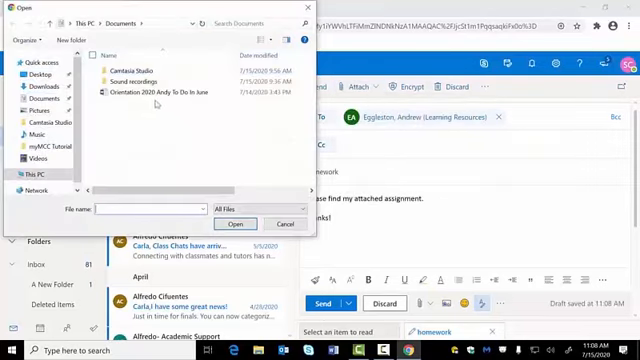
pyautogui.click(160, 92)
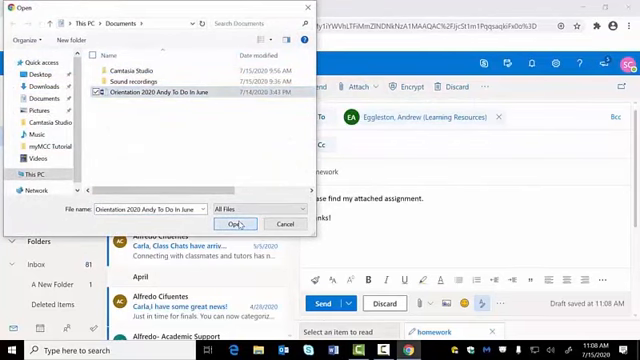
pyautogui.click(238, 224)
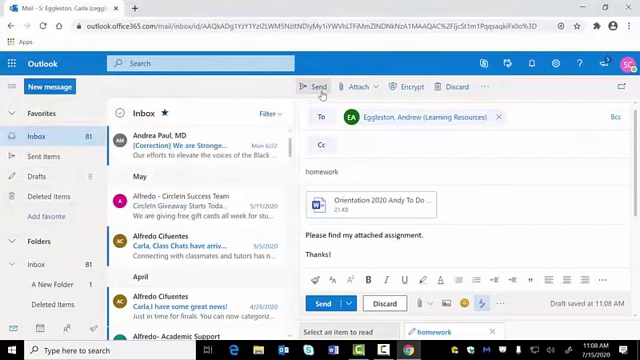
pyautogui.click(320, 86)
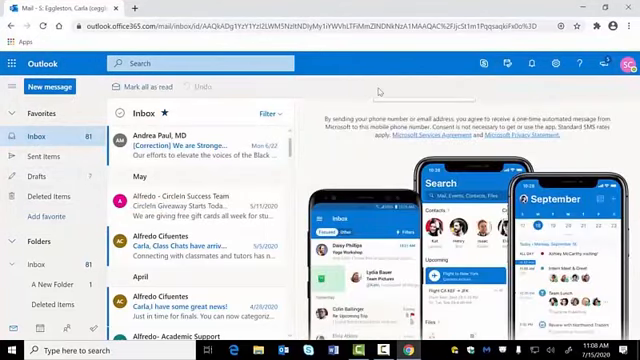